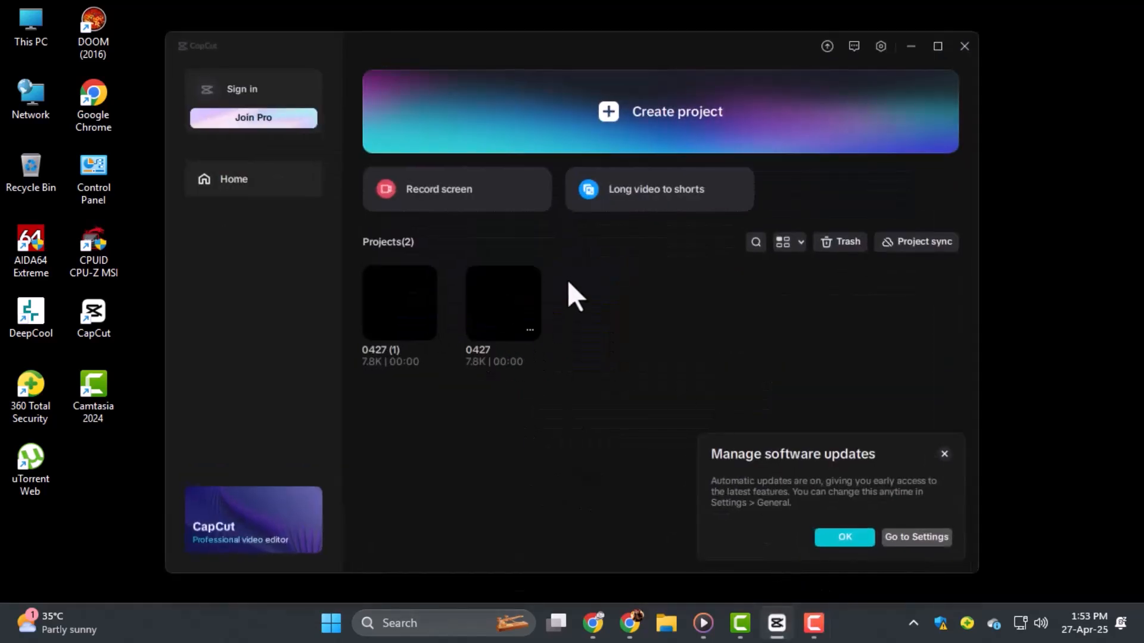
mouse_move(630, 167)
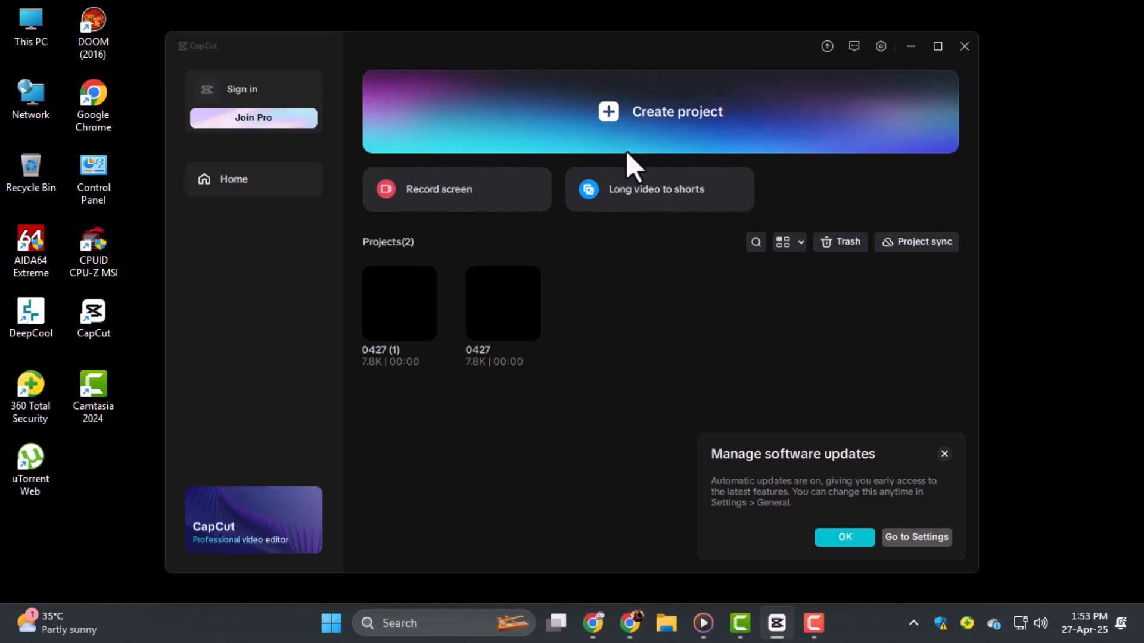
mouse_move(471, 350)
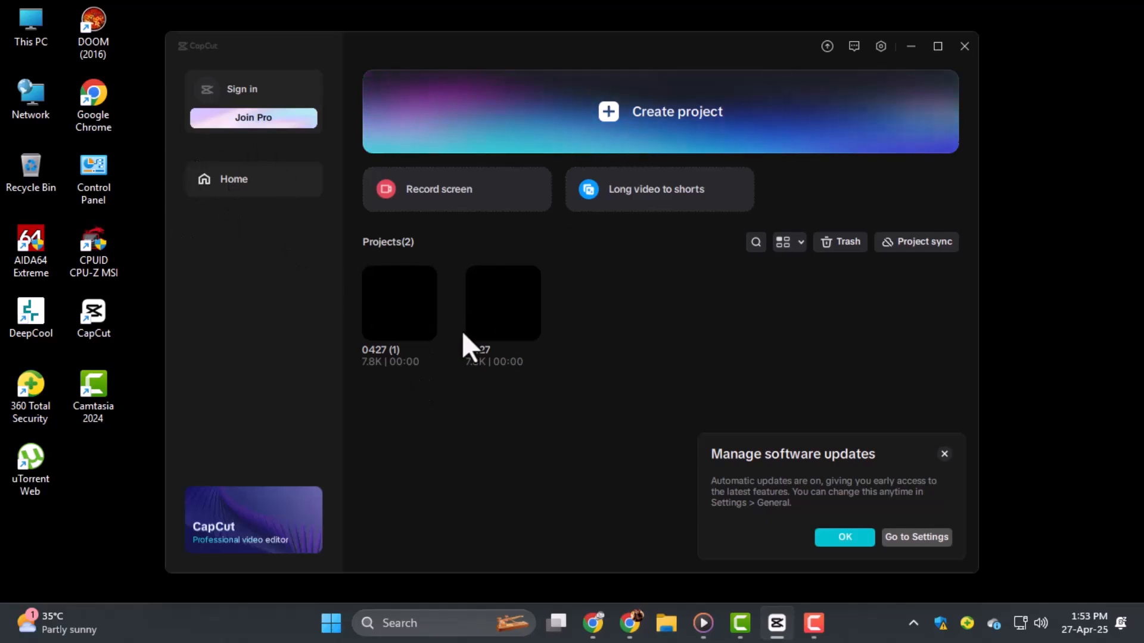
mouse_move(507, 339)
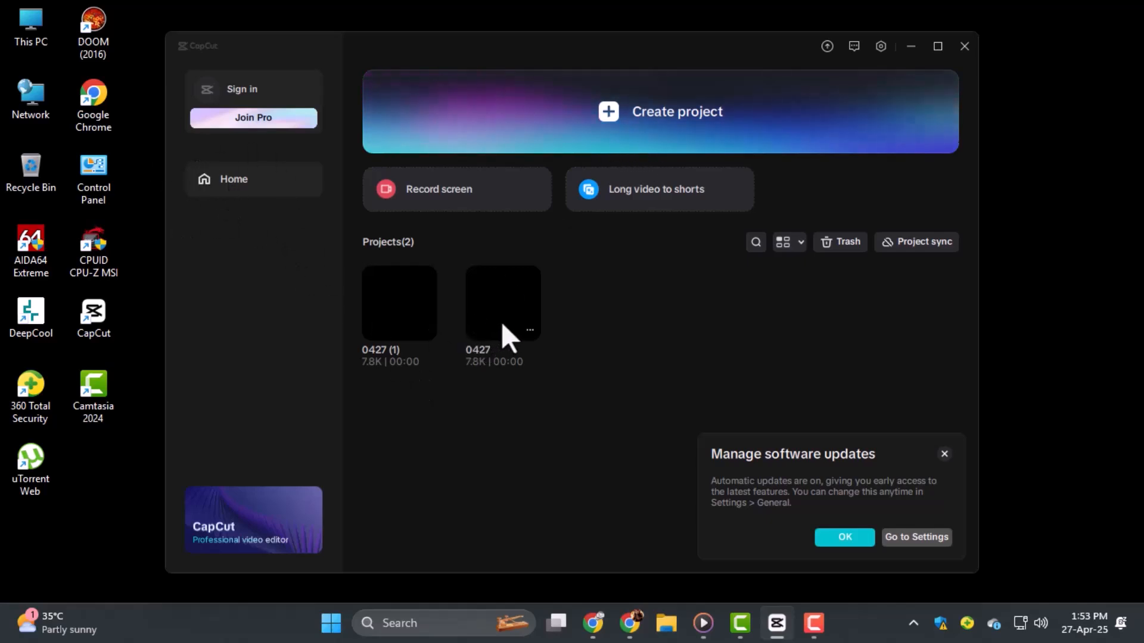
- Open project 0427, cancel the import browser, and place the beach runner clip on the timeline
double_click(501, 302)
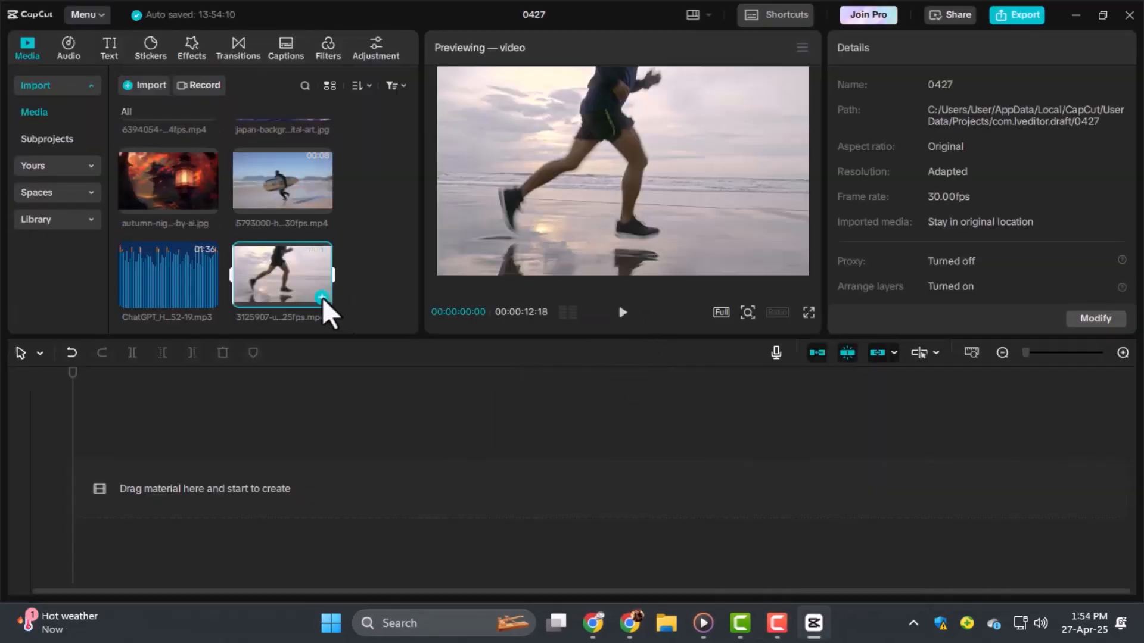
left_click(149, 85)
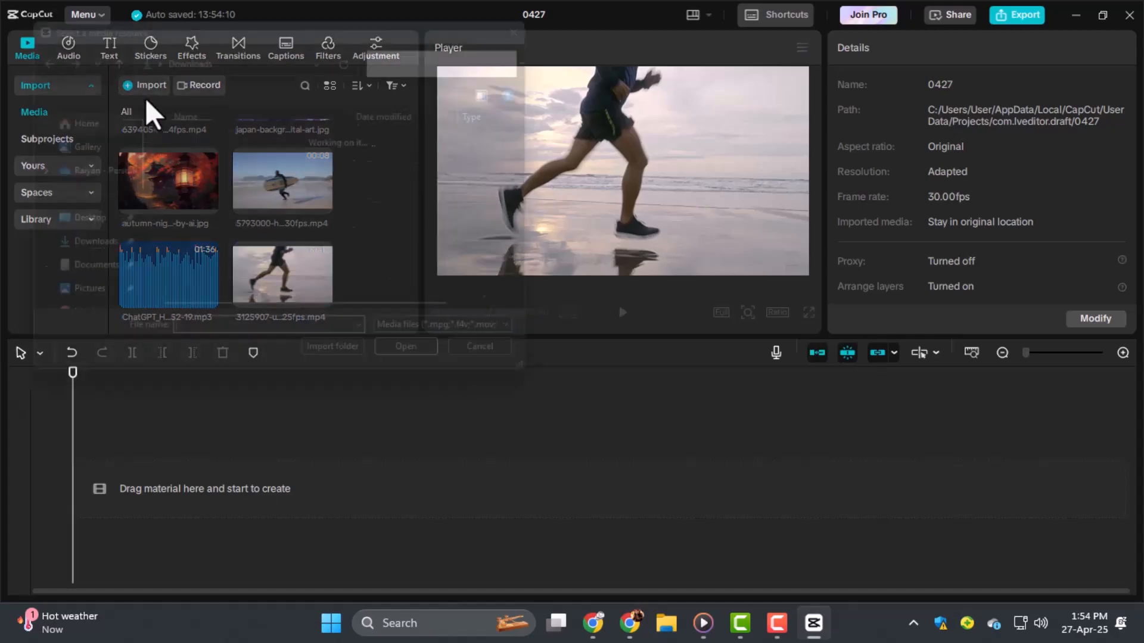
left_click(479, 345)
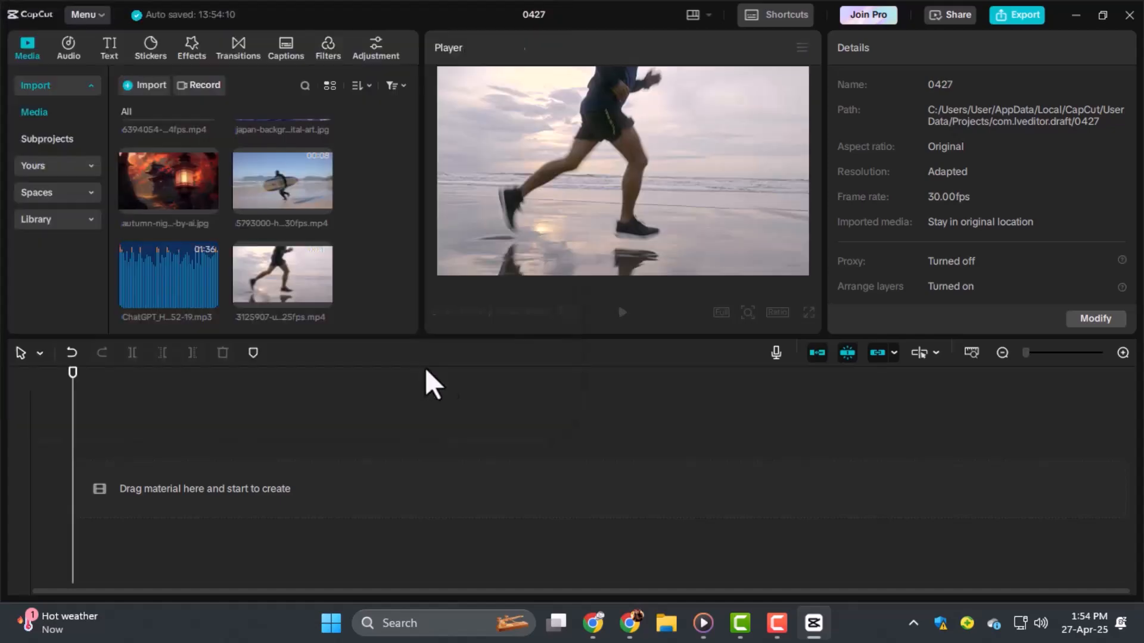
left_click_drag(282, 274, 352, 472)
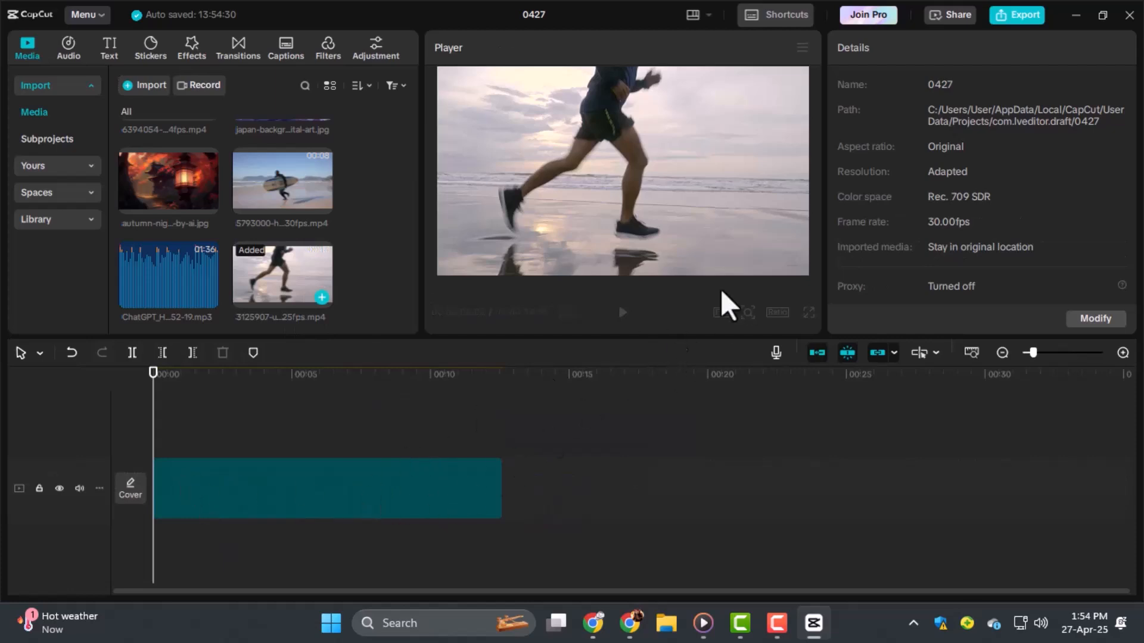
- Turn on automatic background removal for the beach runner clip
left_click(325, 488)
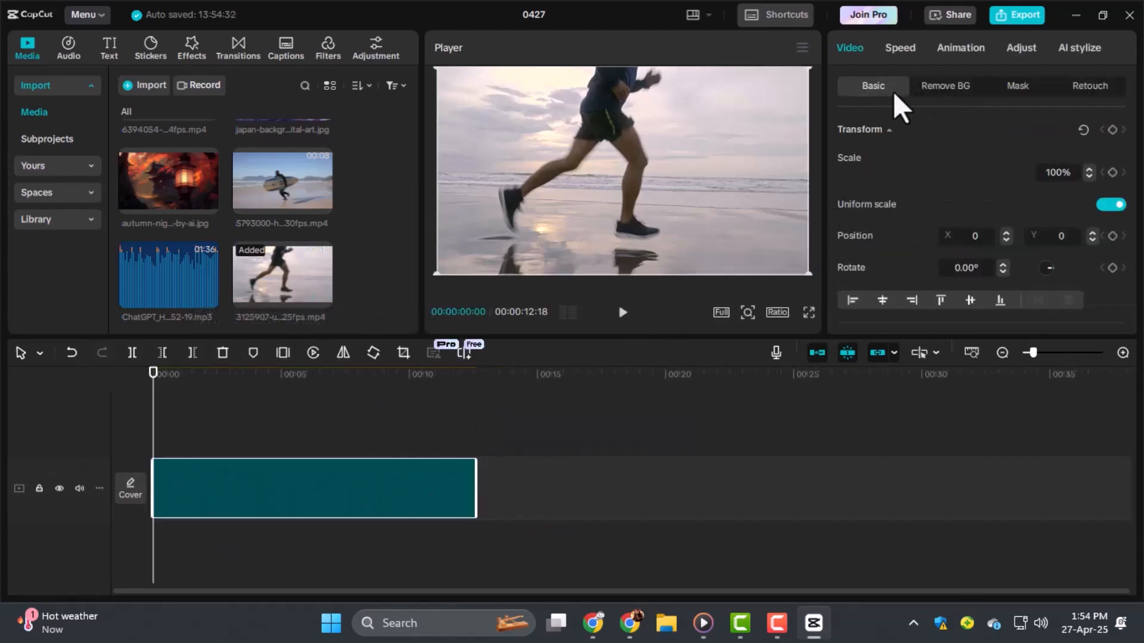
left_click(944, 85)
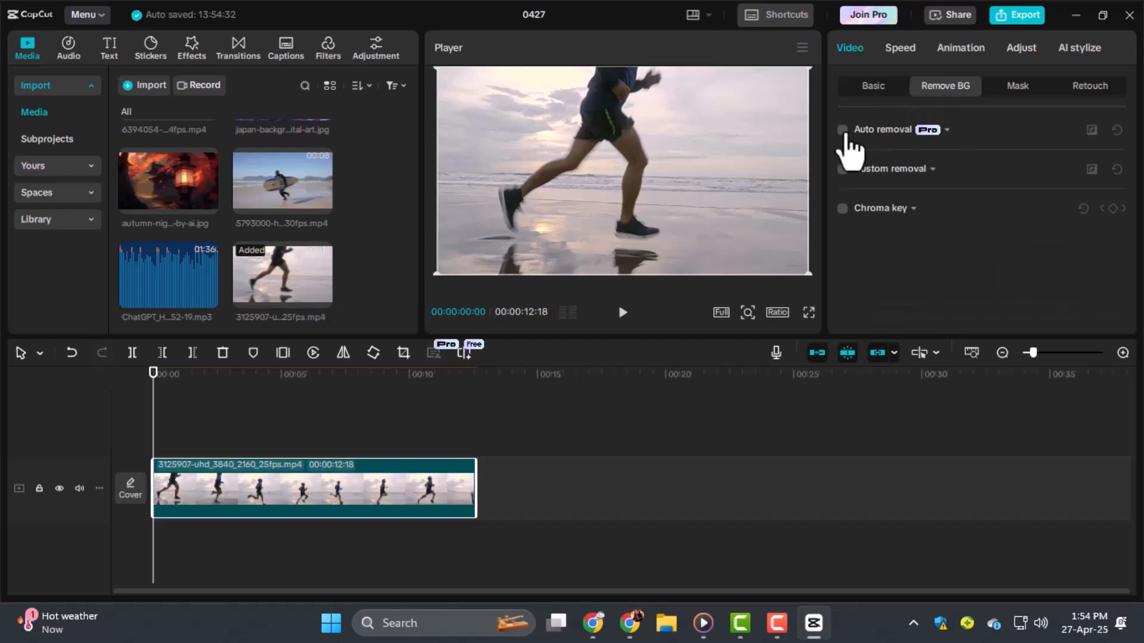
left_click(841, 129)
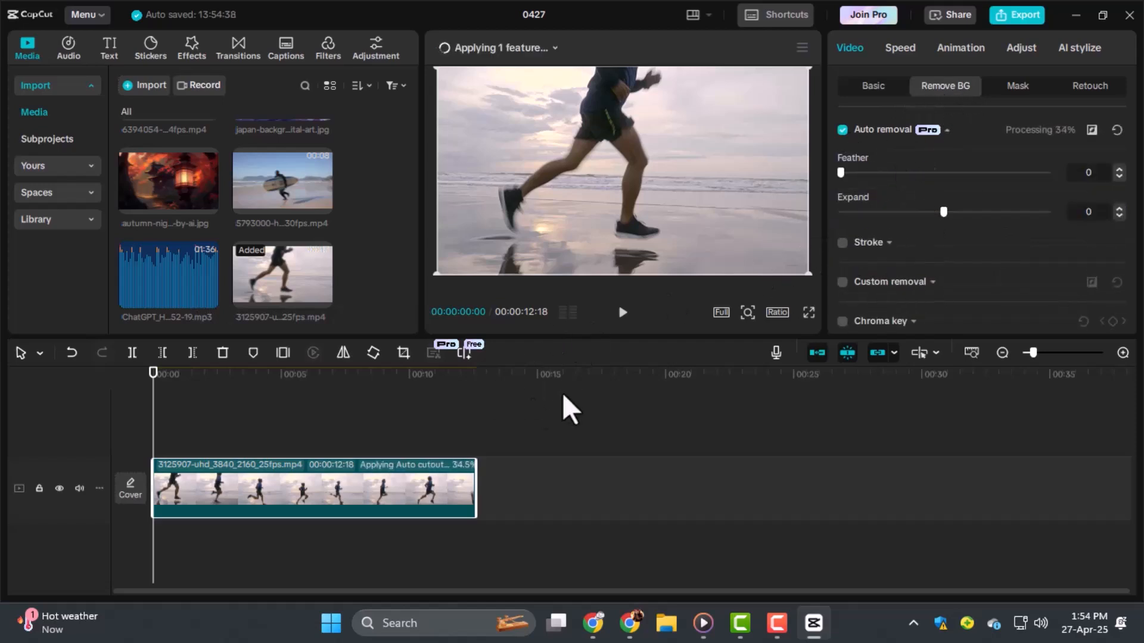
mouse_move(659, 403)
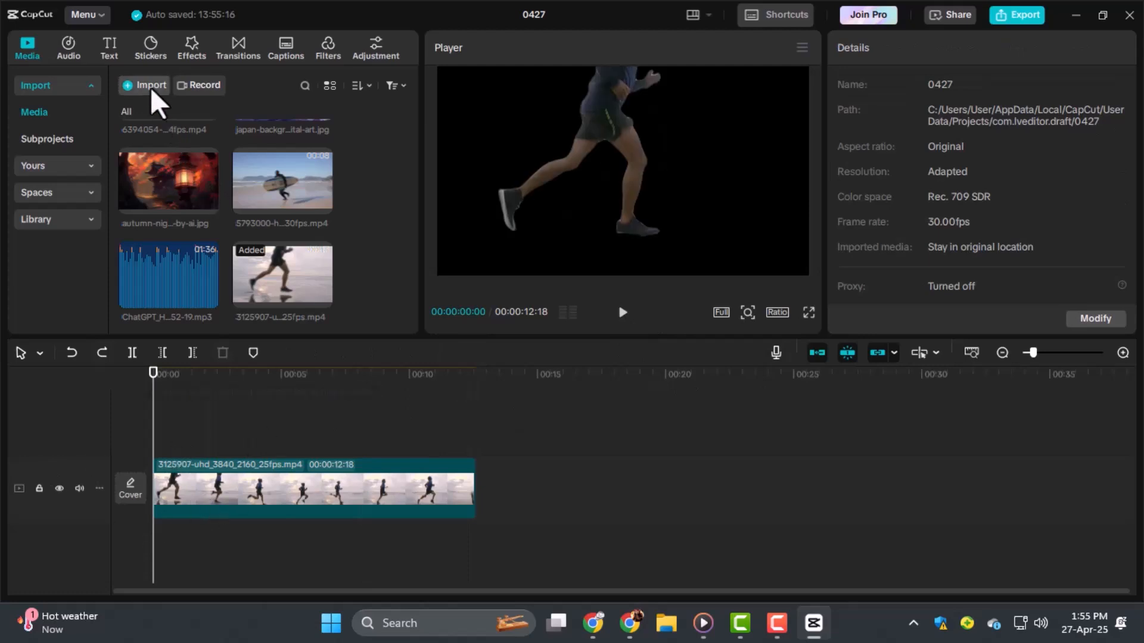
- Add the autumn lantern image beneath the runner clip and preview the composite
left_click(149, 85)
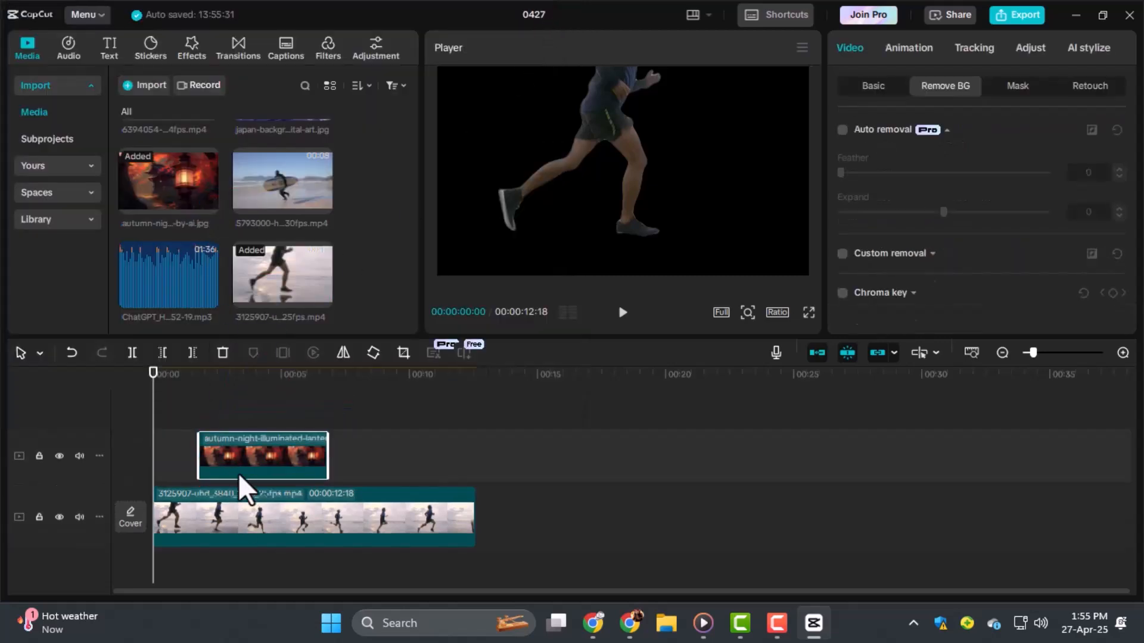
left_click_drag(261, 456, 217, 509)
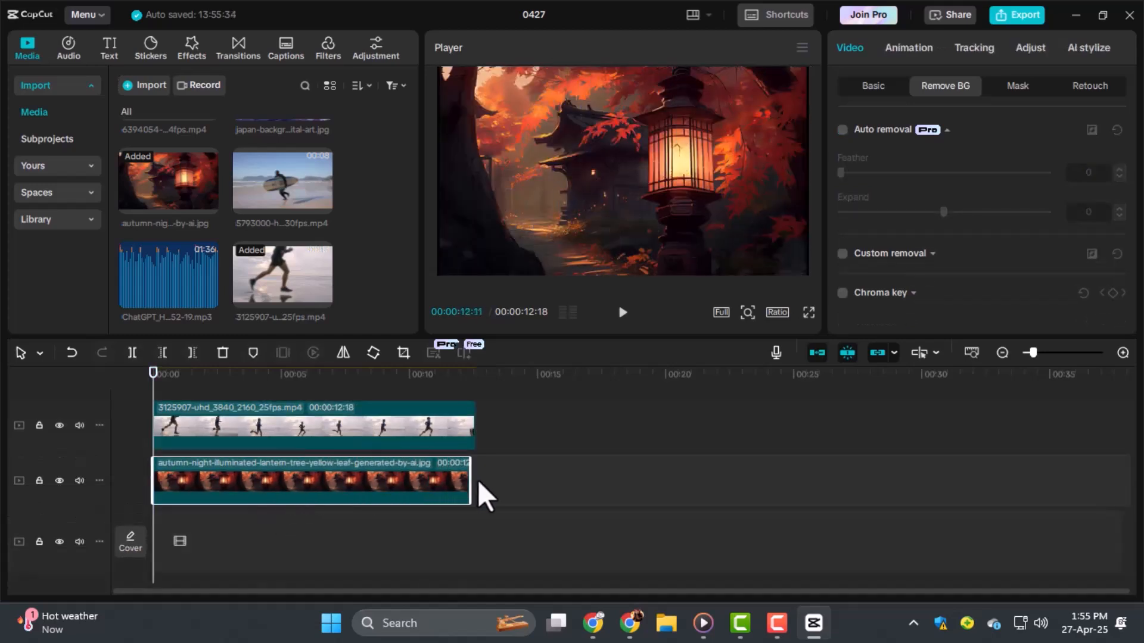
left_click(621, 312)
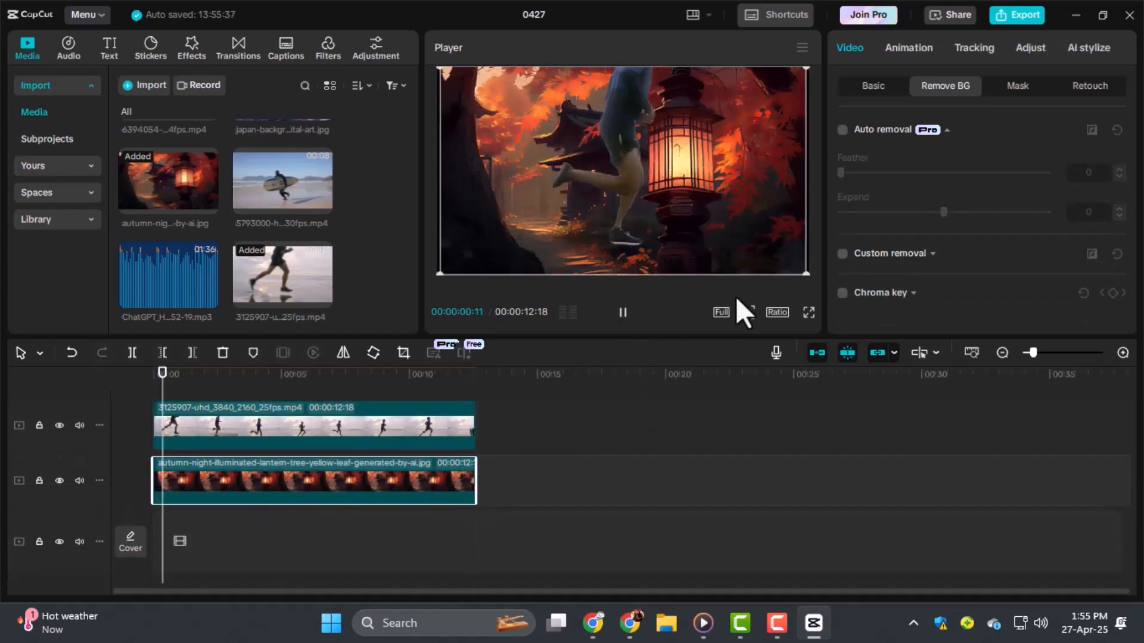
left_click(621, 312)
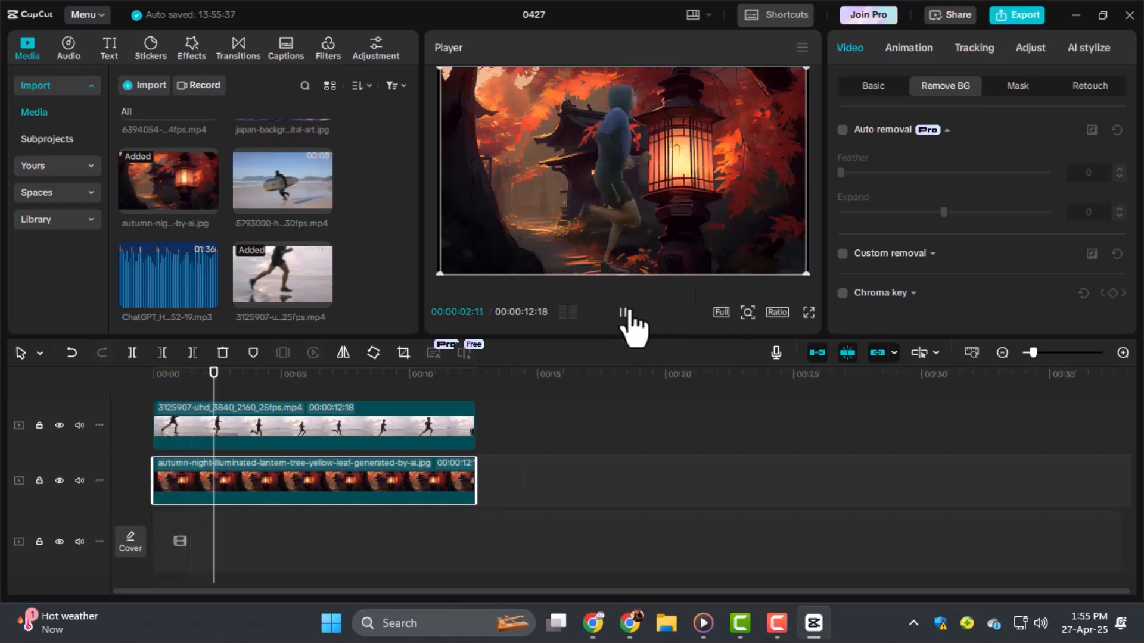
left_click(623, 312)
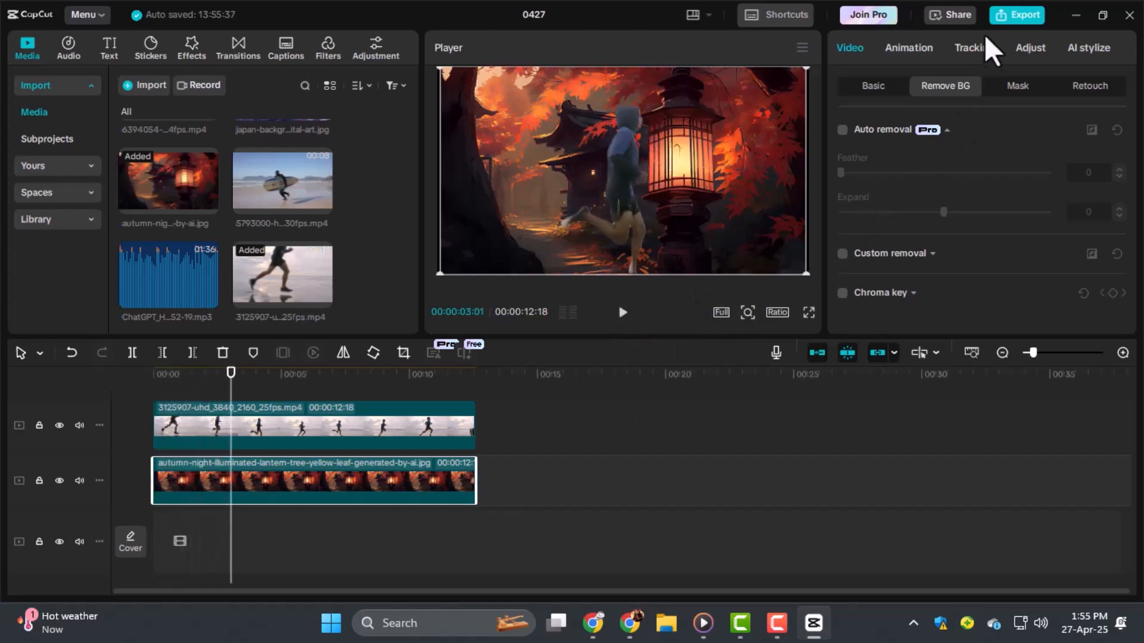
- Review the 4K, H.264, mov, 30fps export settings without starting the export
left_click(1023, 14)
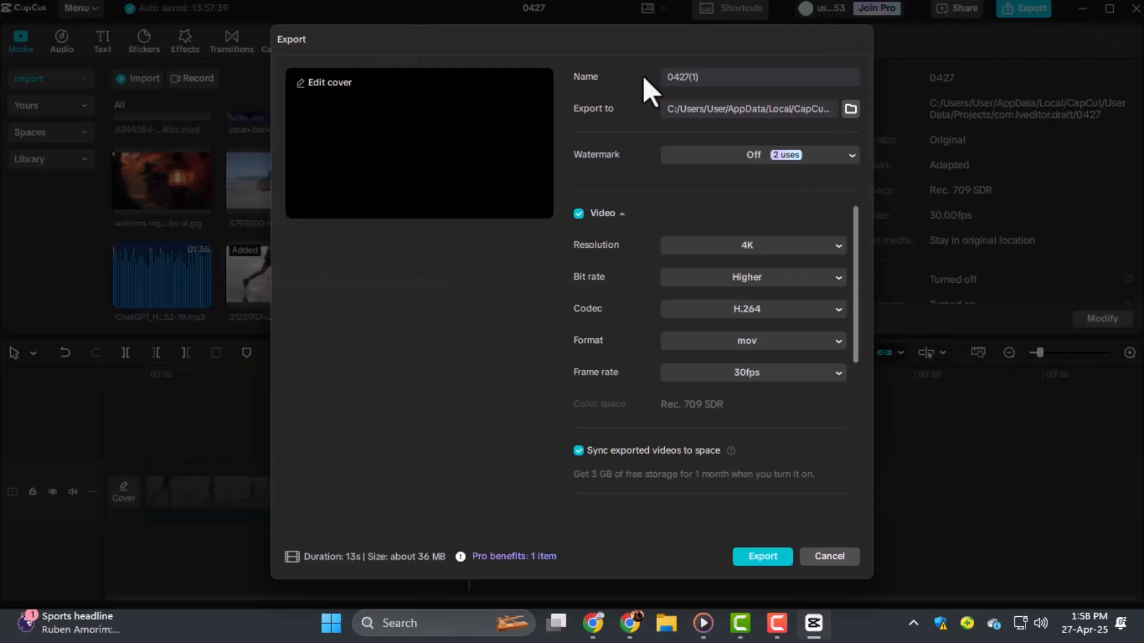
left_click(747, 340)
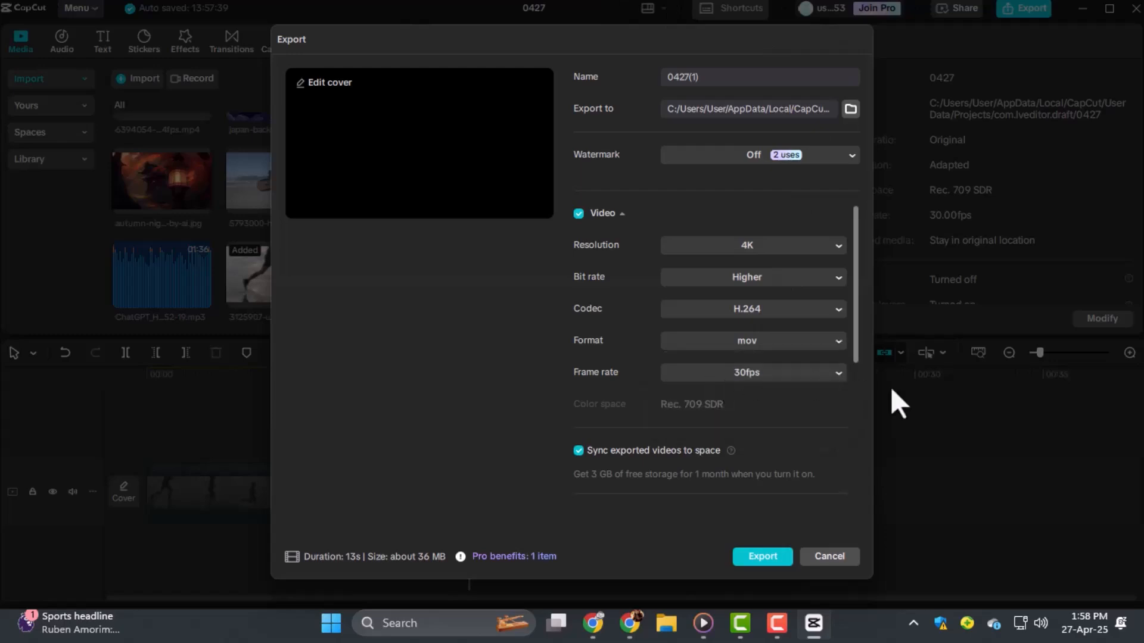
scroll("down", 3)
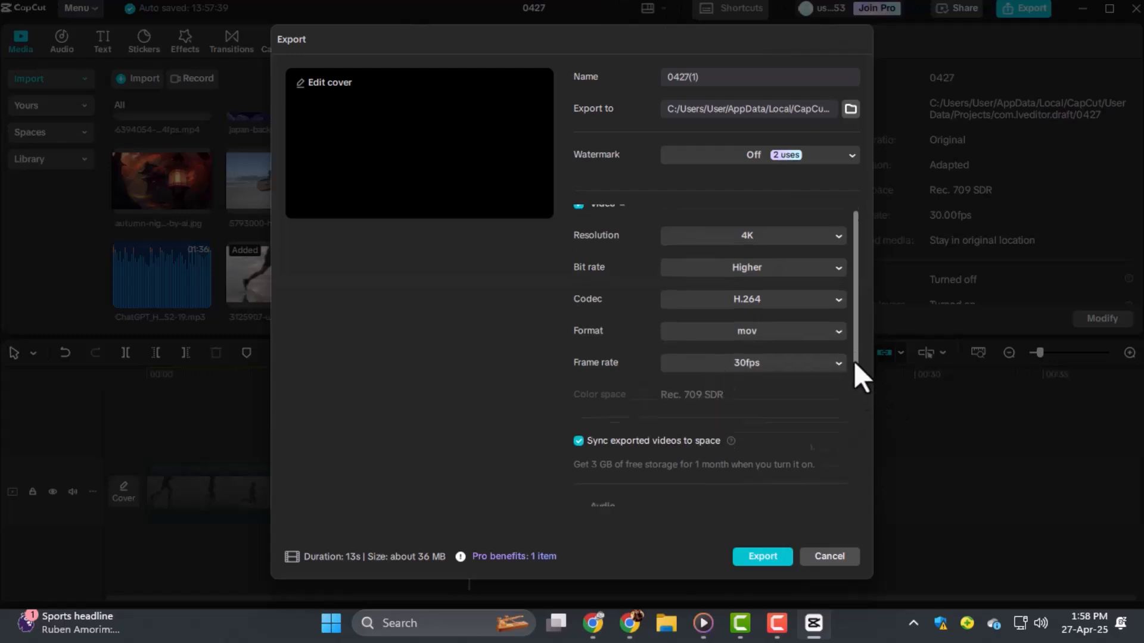
scroll("down", 3)
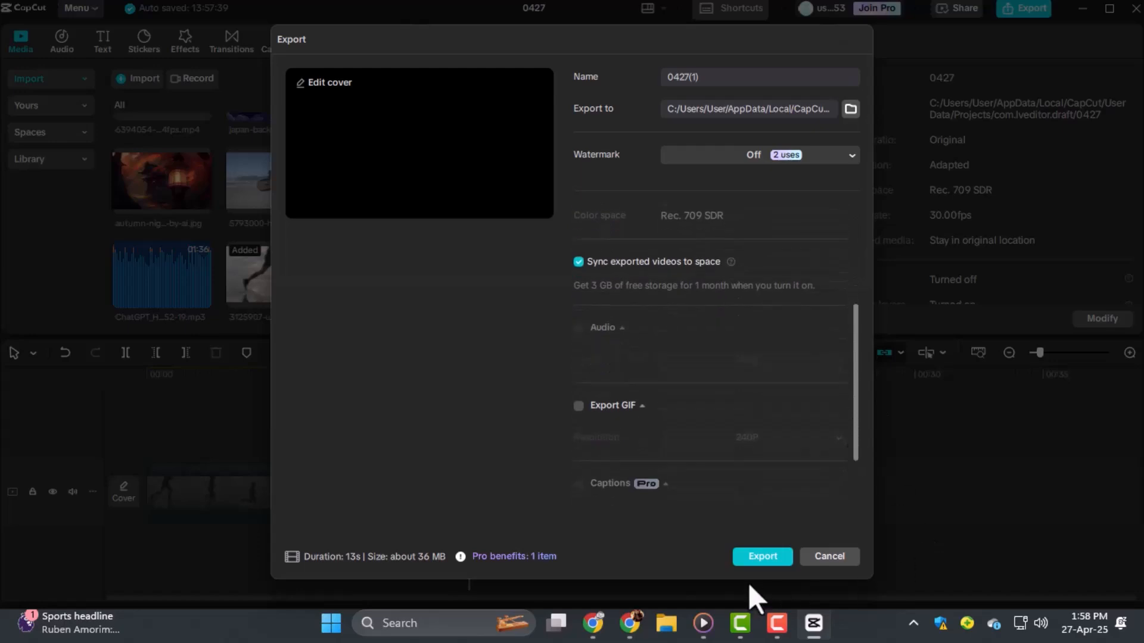
mouse_move(779, 579)
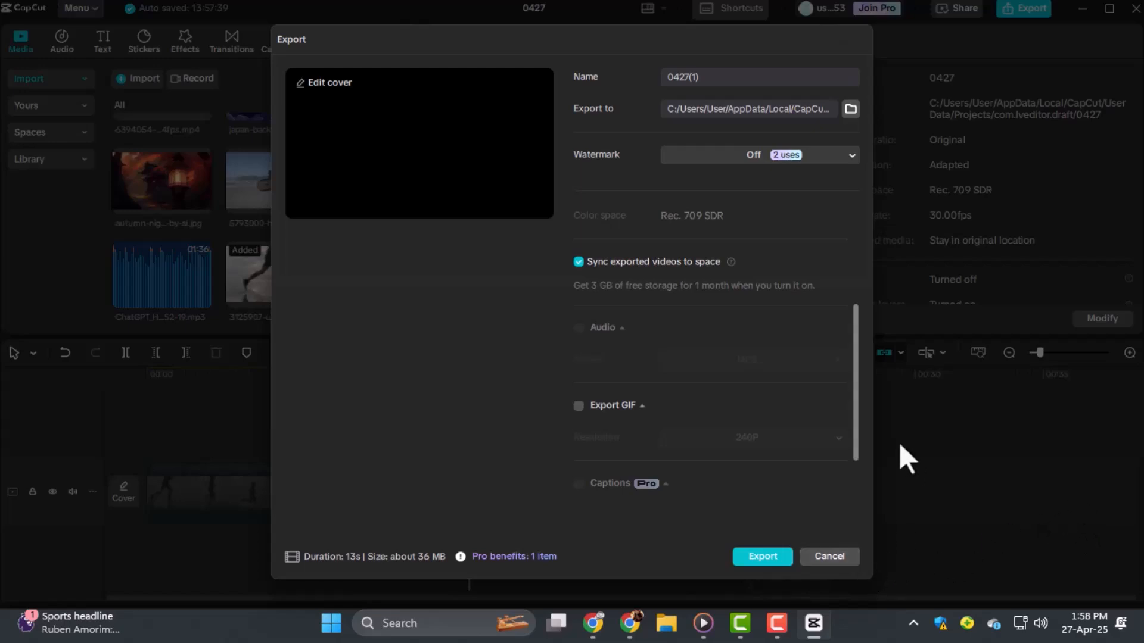
mouse_move(738, 484)
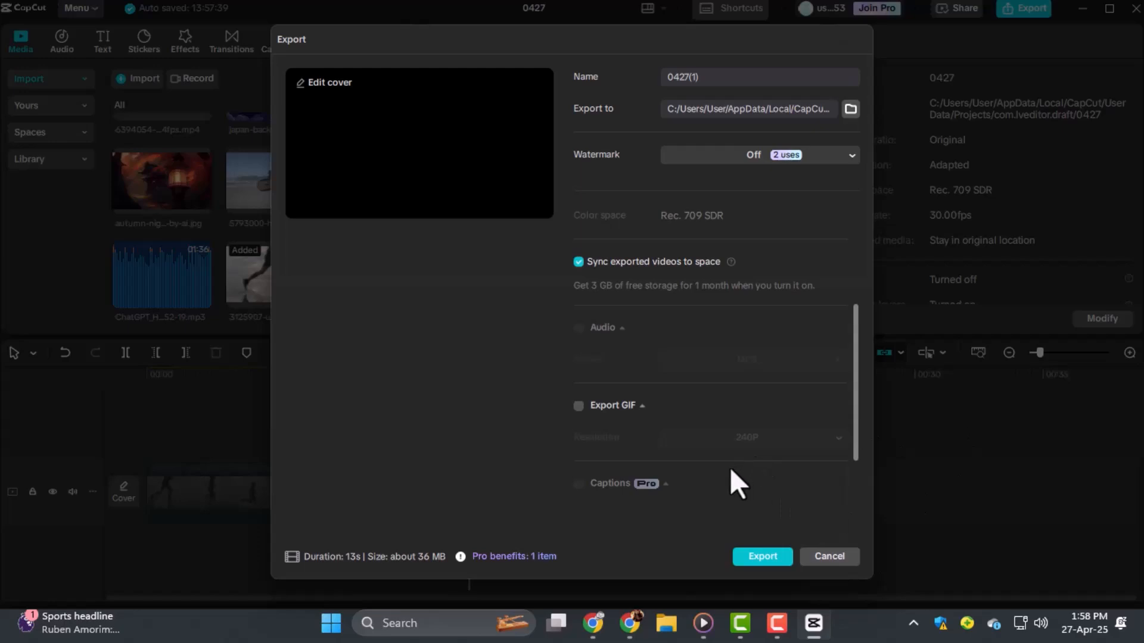
mouse_move(748, 496)
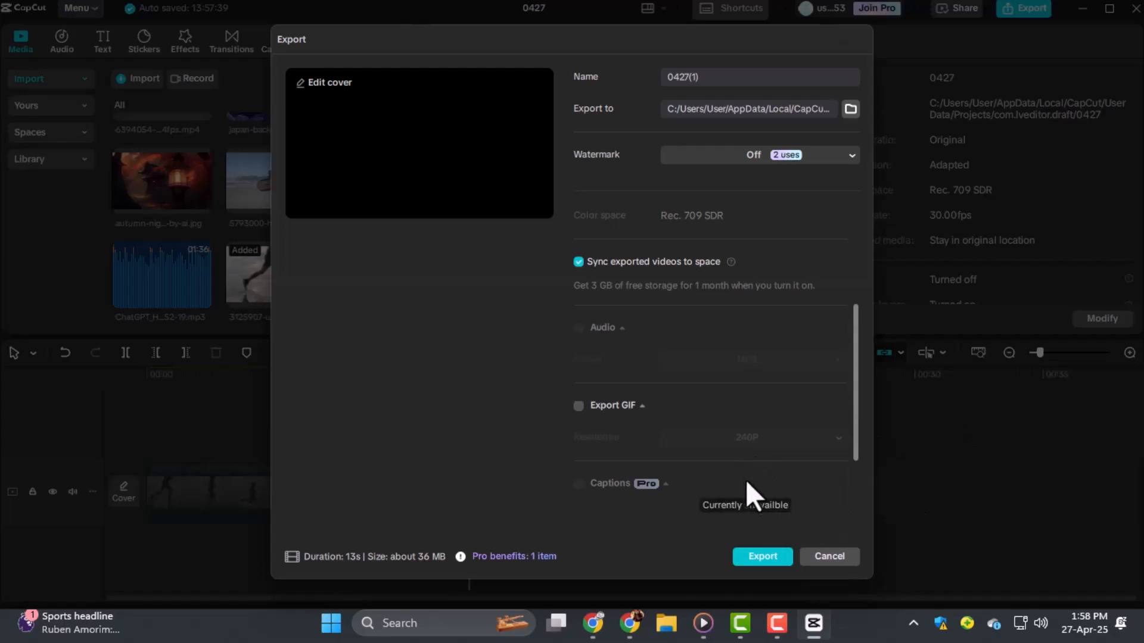
mouse_move(769, 515)
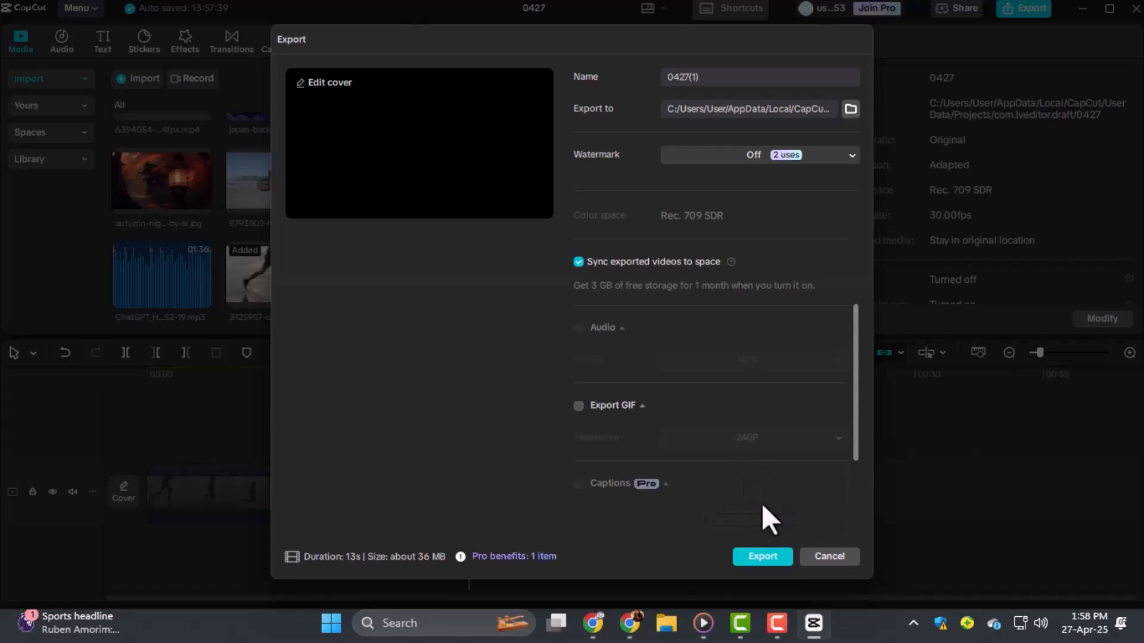